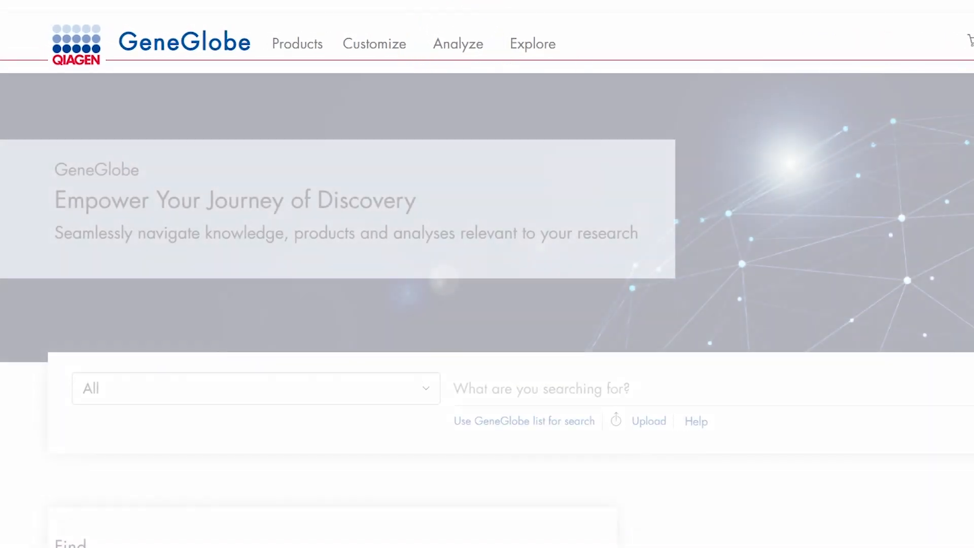
Sign in with QIAGEN.com credentials and go to the Analyze page.
left_click(663, 256)
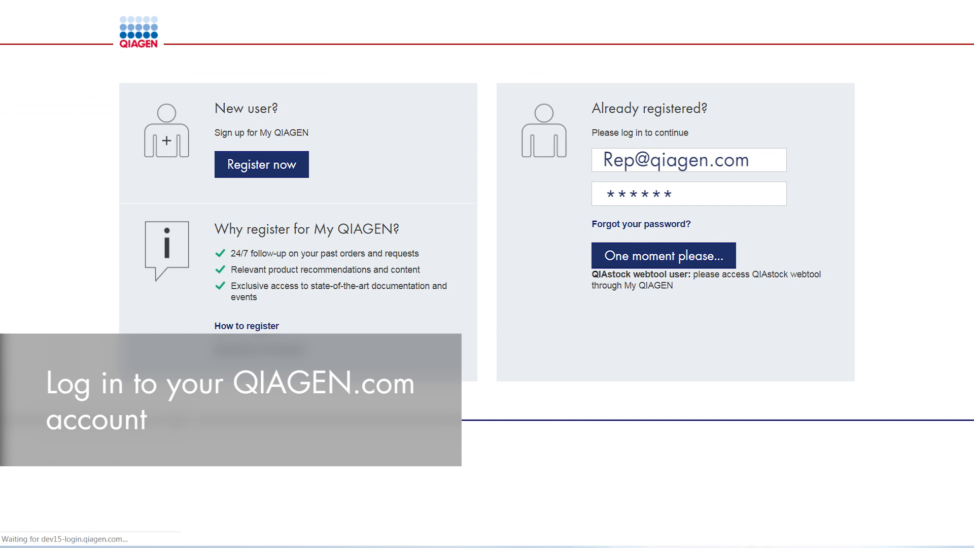
left_click(662, 256)
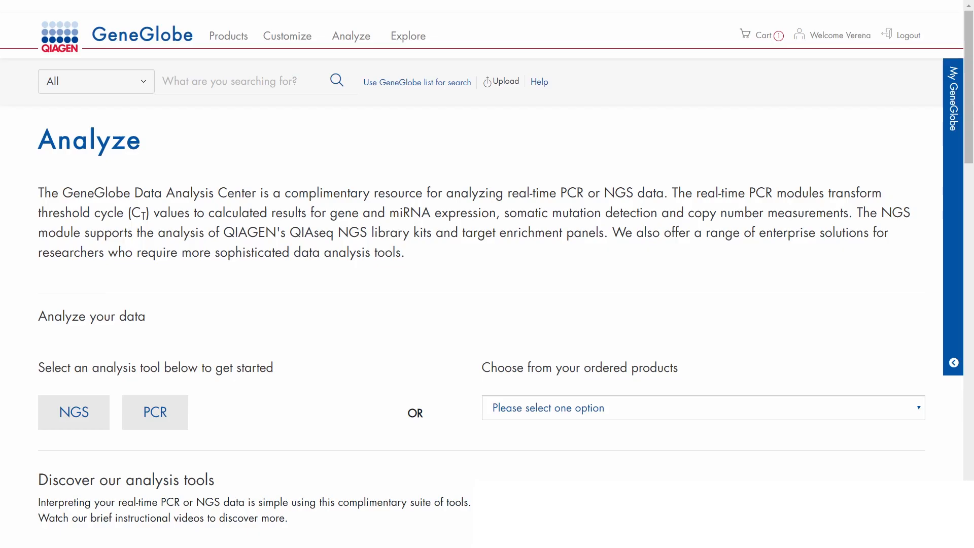
mouse_move(932, 386)
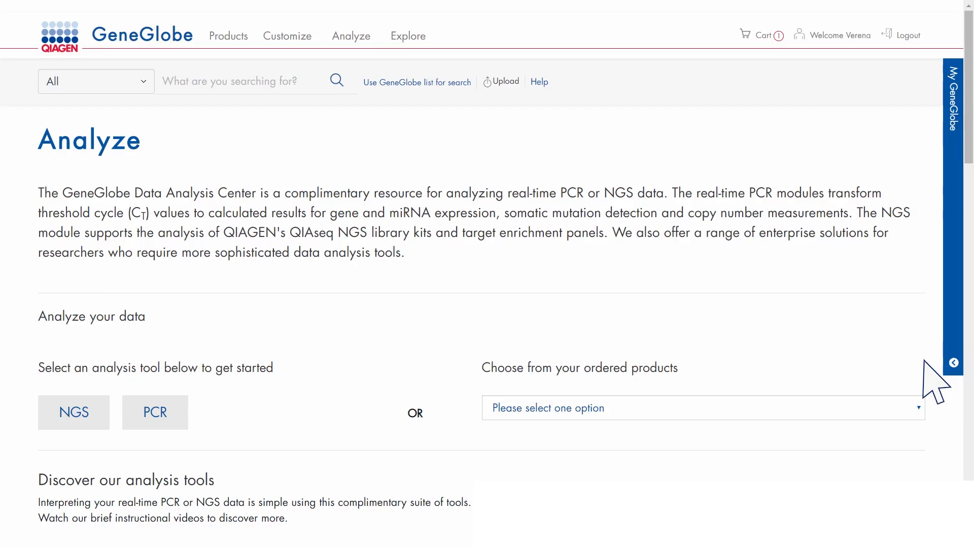
mouse_move(683, 433)
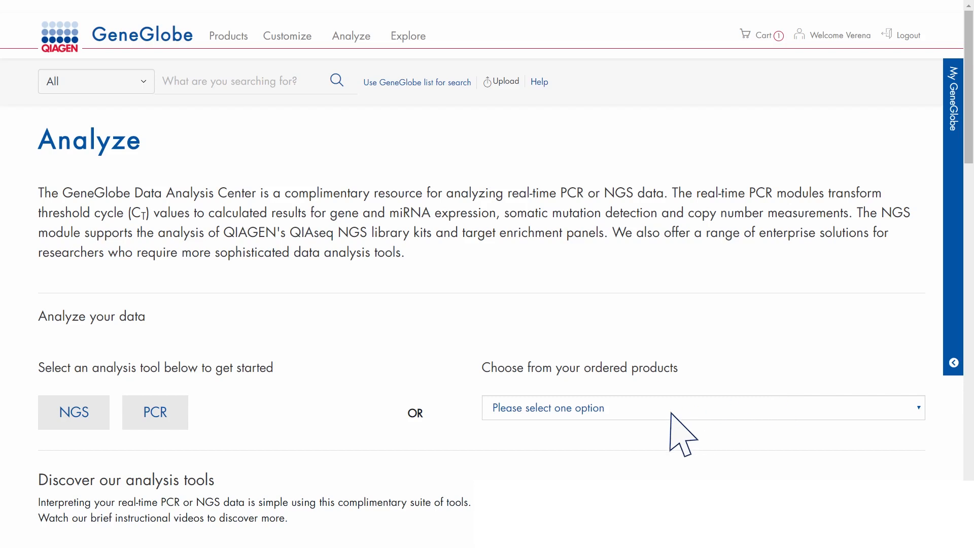
Select PCR as the analysis tool to list the PCR analysis modules.
left_click(154, 413)
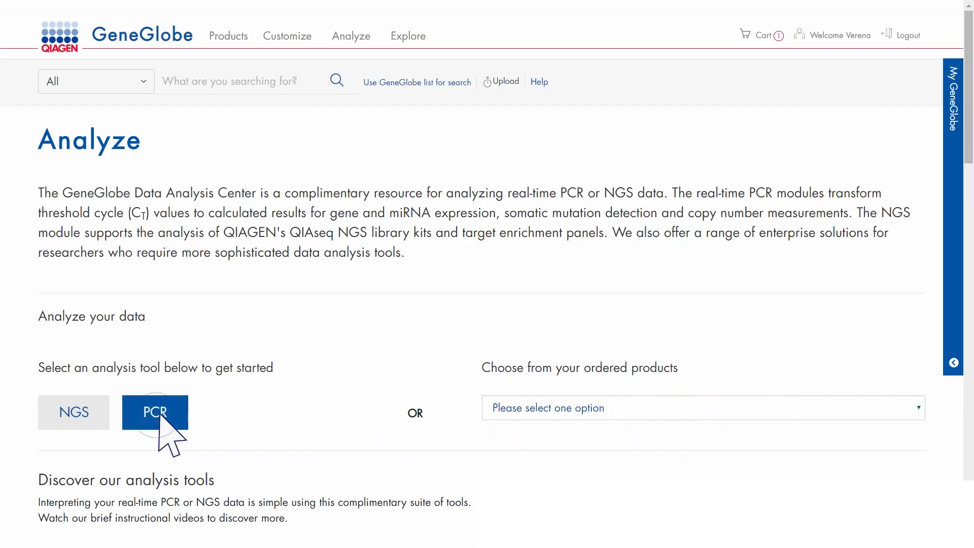
left_click(155, 413)
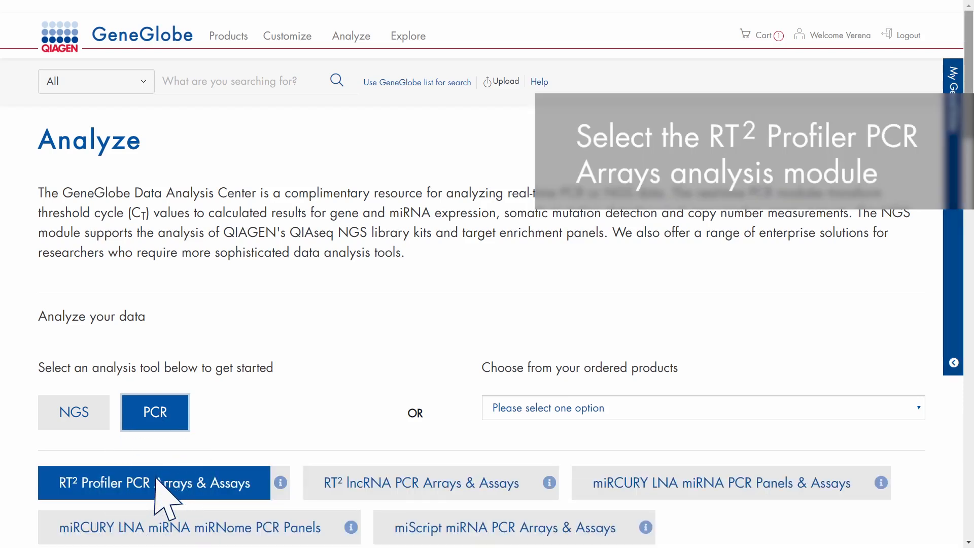
Start RT² Profiler analysis for the predesigned Human RT² Profiler PCR Array Human Apoptosis.
left_click(154, 483)
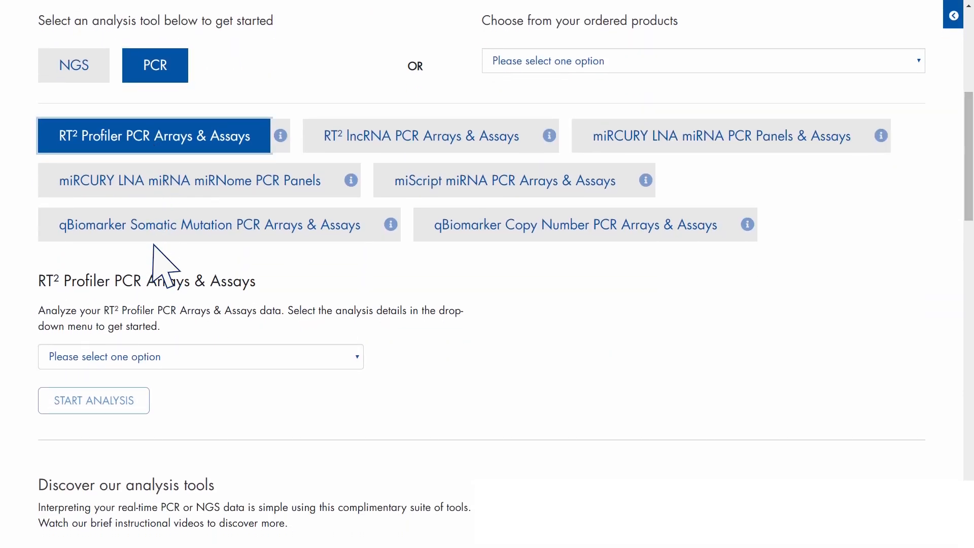
left_click(200, 356)
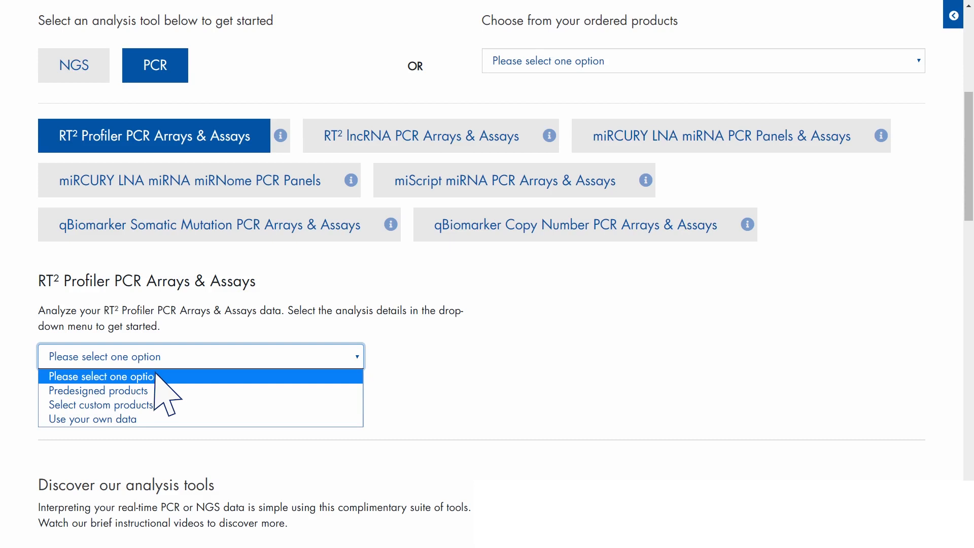
left_click(98, 390)
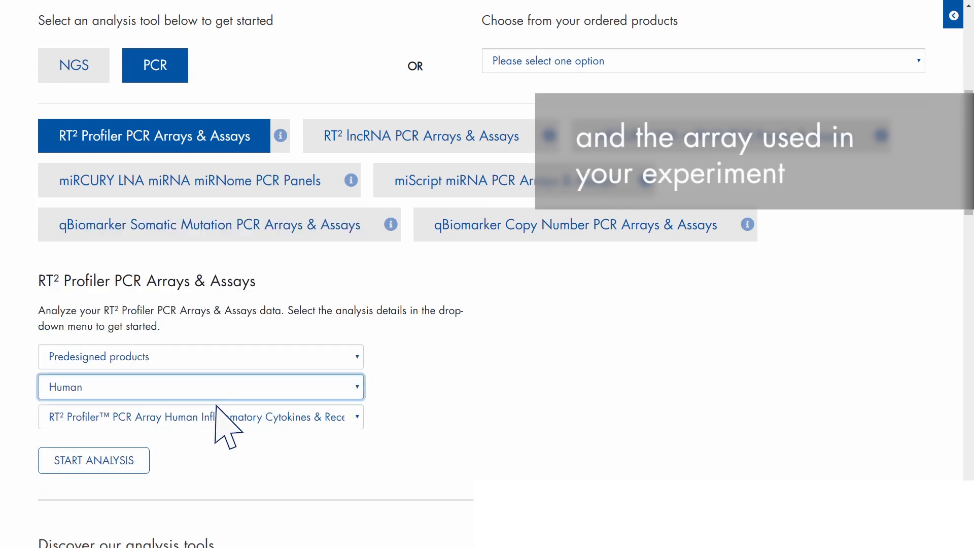
left_click(200, 417)
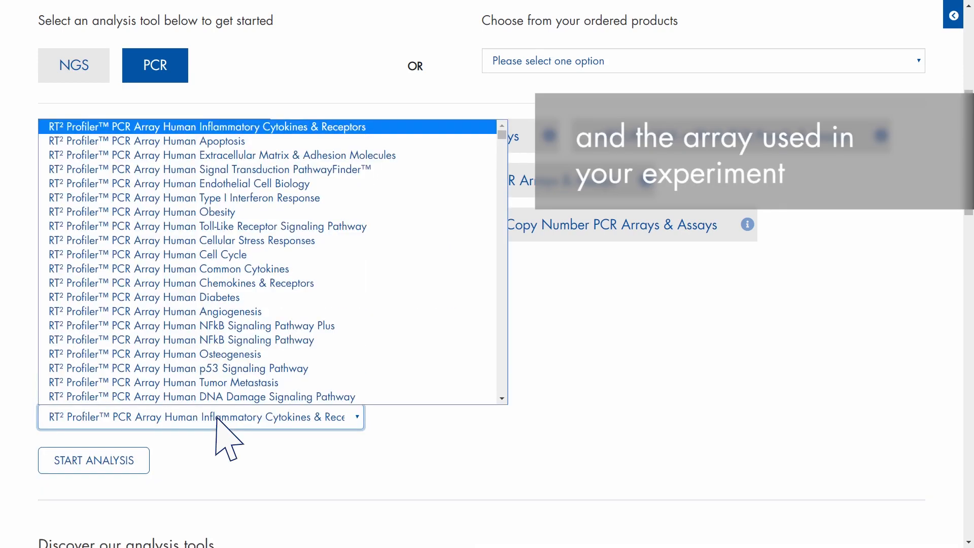
left_click(147, 141)
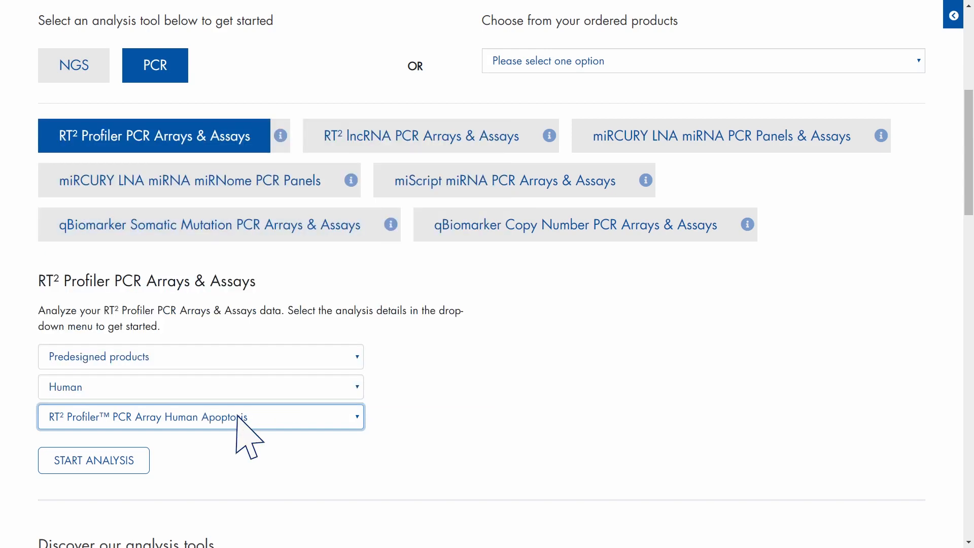
left_click(94, 461)
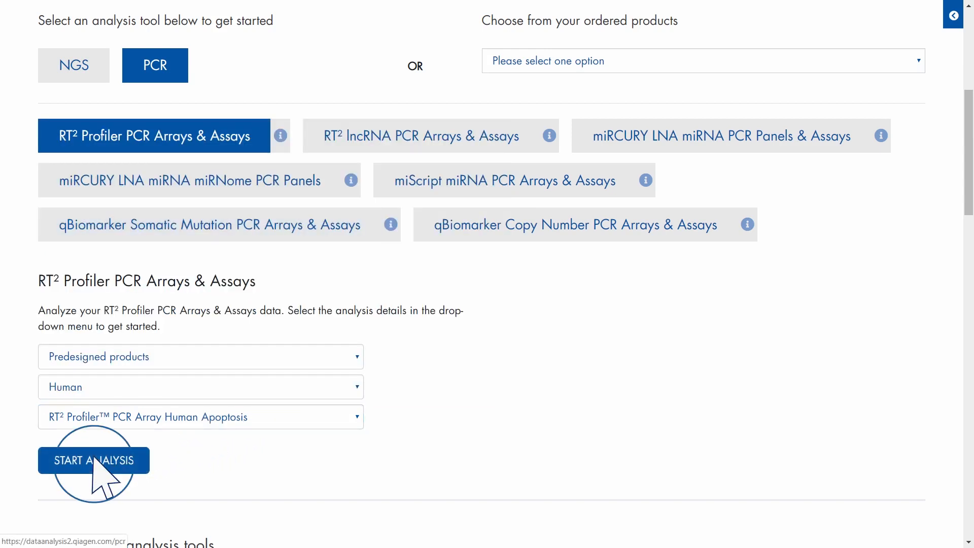
left_click(94, 460)
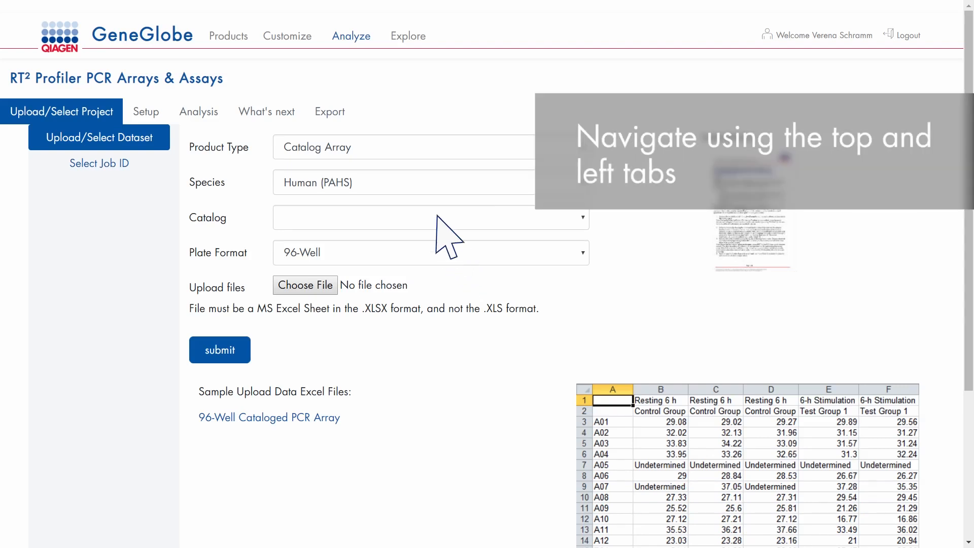
mouse_move(131, 143)
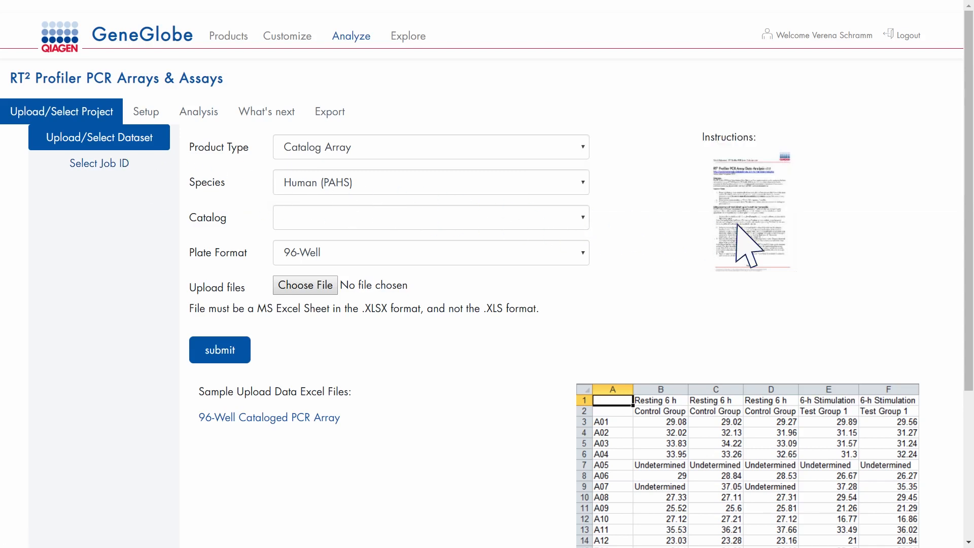
mouse_move(686, 270)
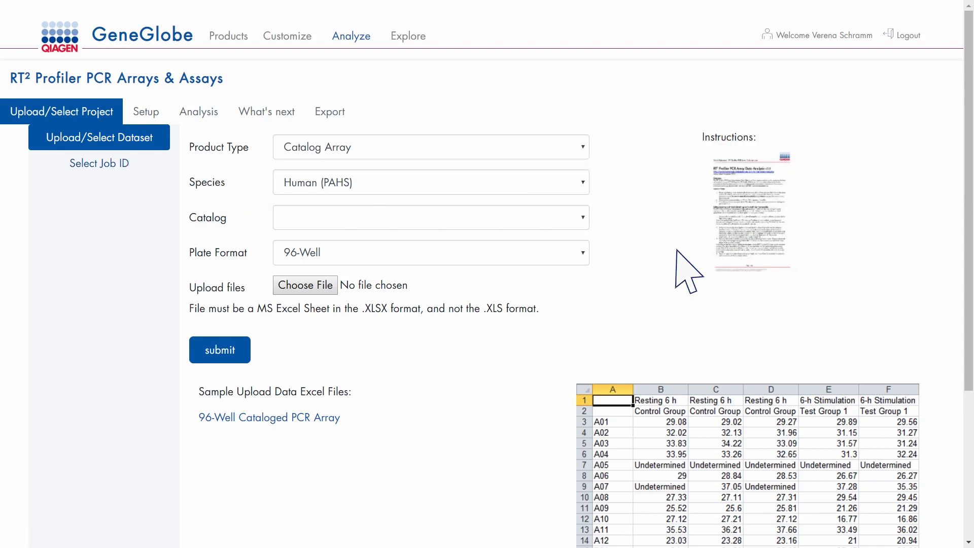
mouse_move(268, 417)
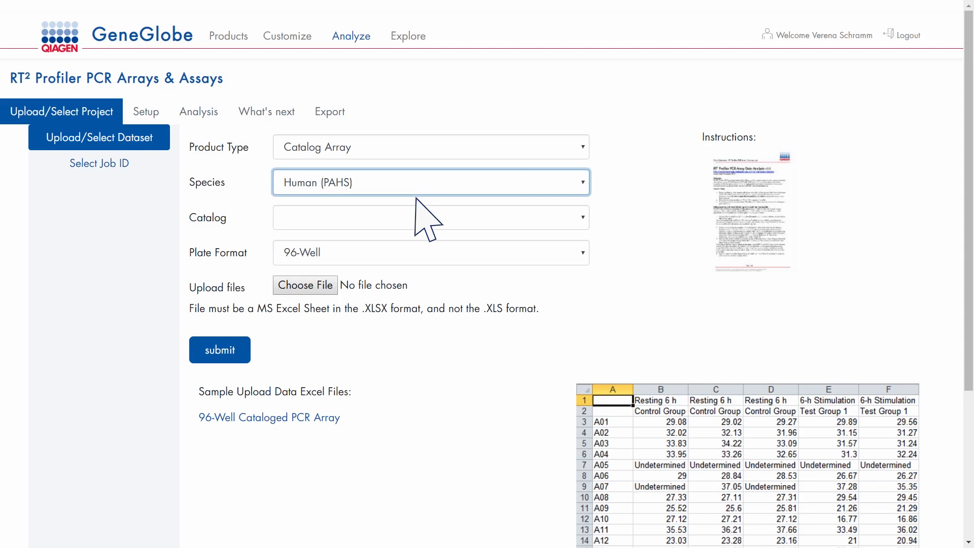
Submit the Apoptosis .xlsx data file with catalog PAHS-012Z and 96-Well plate format.
left_click(430, 253)
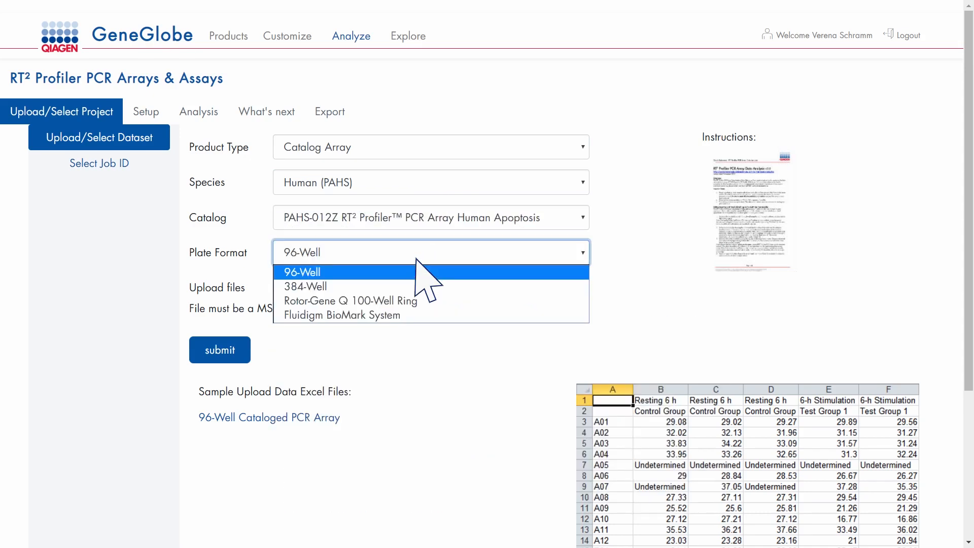
left_click(302, 272)
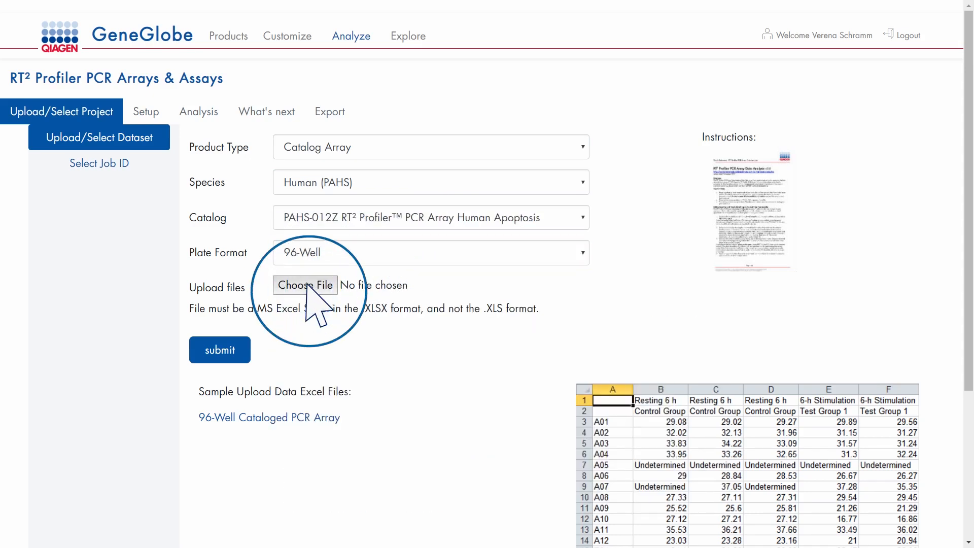
left_click(306, 284)
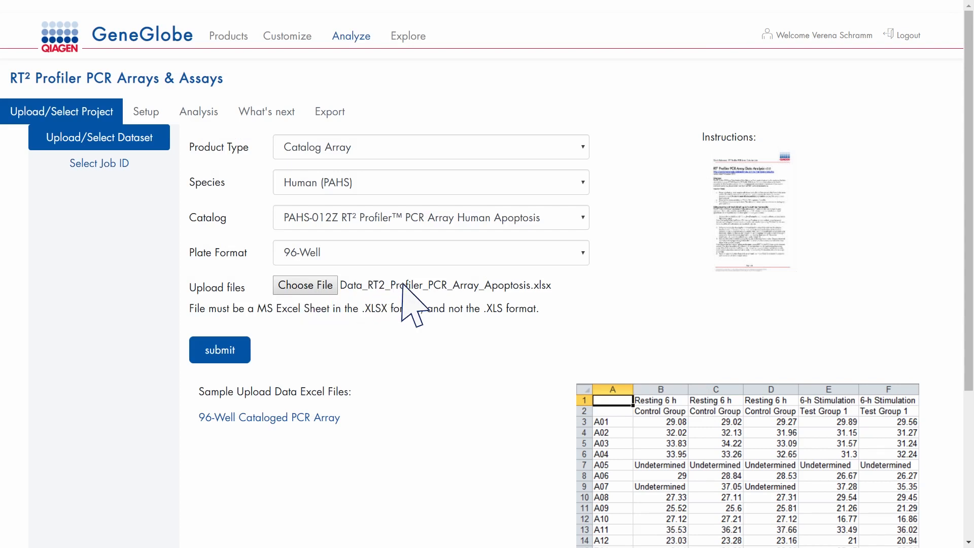
left_click(219, 350)
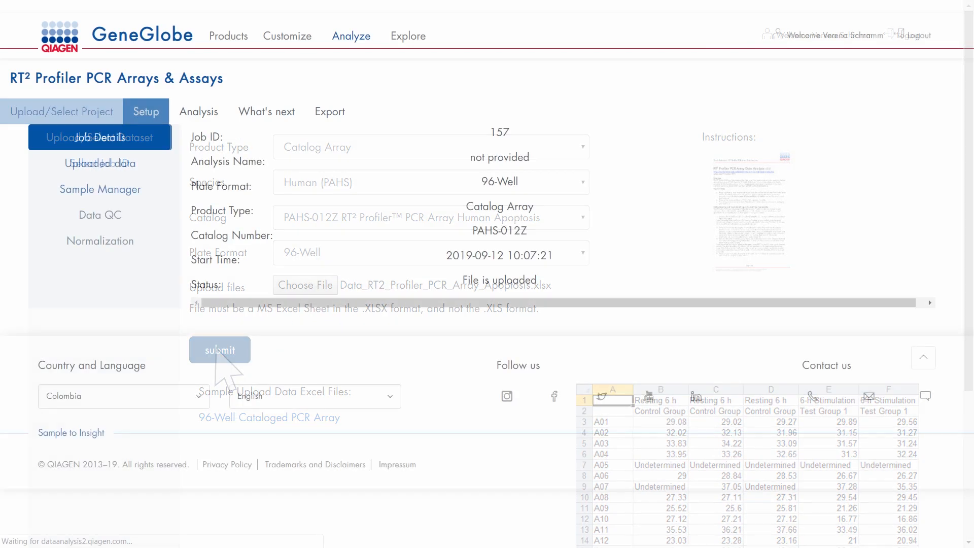
Review Job 157 details and the uploaded Ct values table, reaching Sample Manager.
left_click(219, 350)
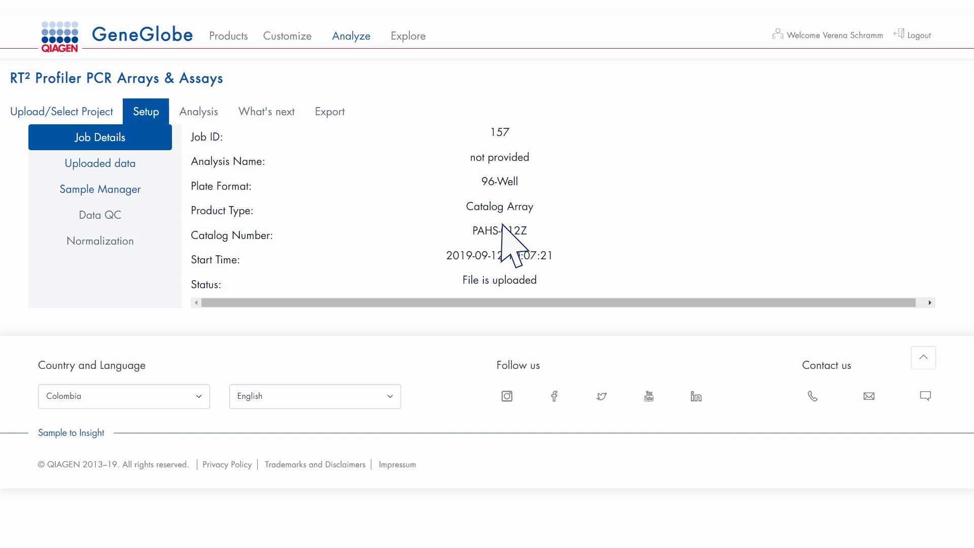
left_click(99, 164)
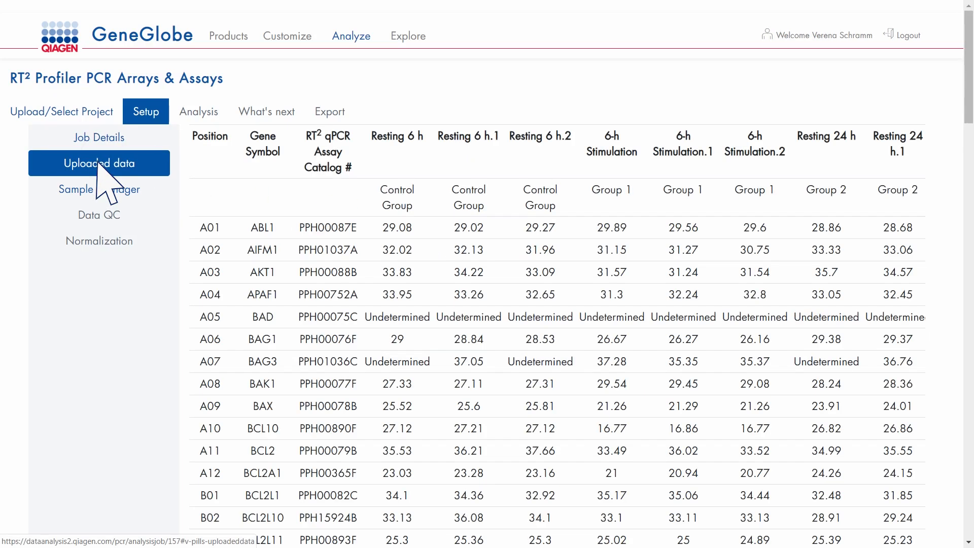
left_click(99, 189)
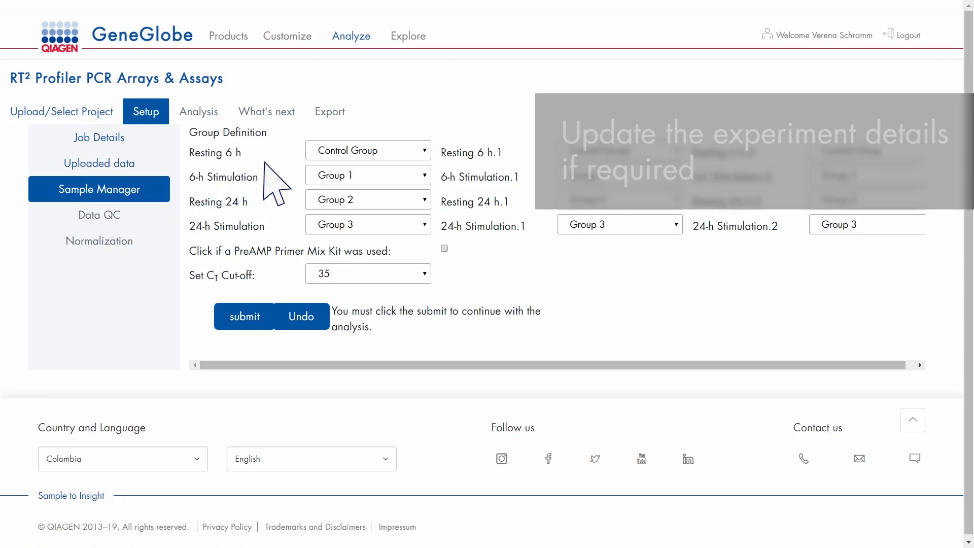
mouse_move(413, 242)
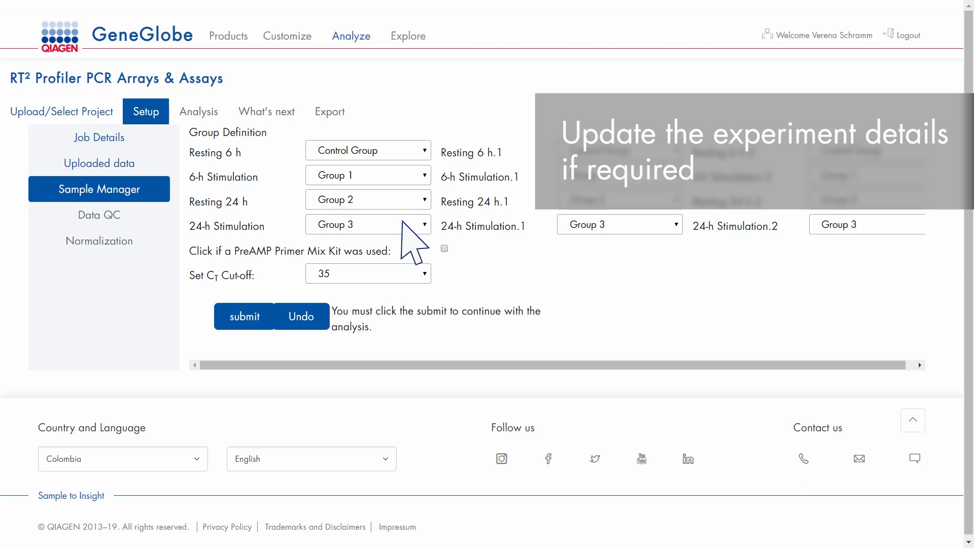
mouse_move(438, 264)
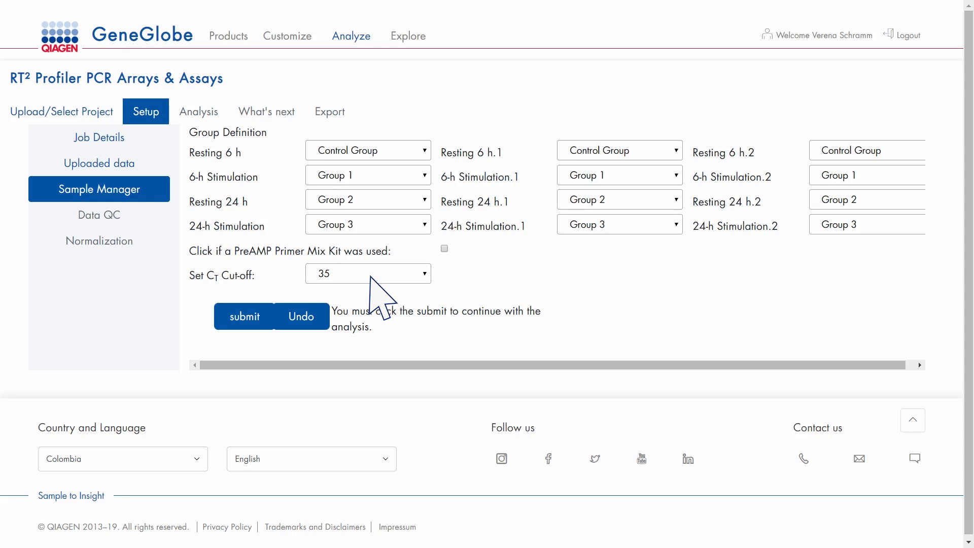
Submit the sample groups with Ct cut-off 35, confirm Data QC passes, and reach Normalization.
left_click(243, 317)
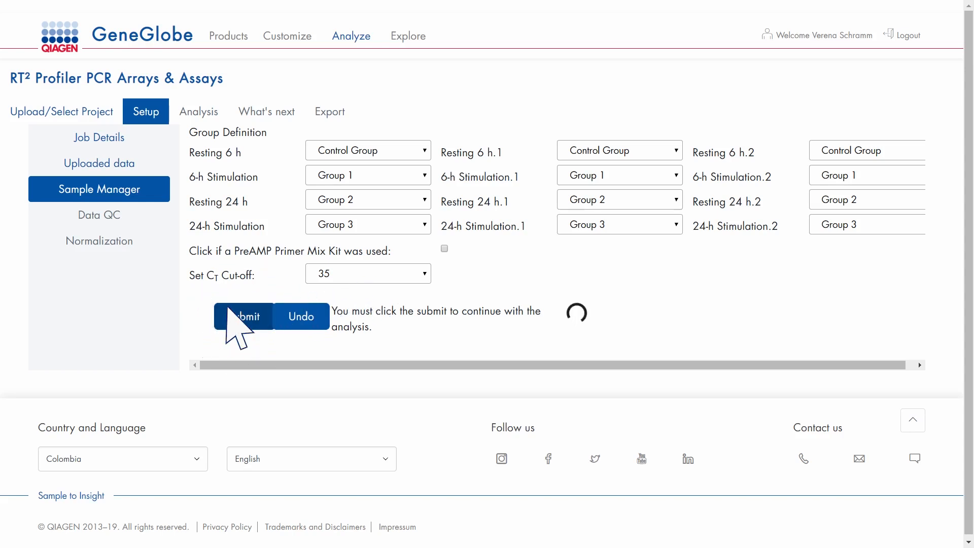
left_click(244, 317)
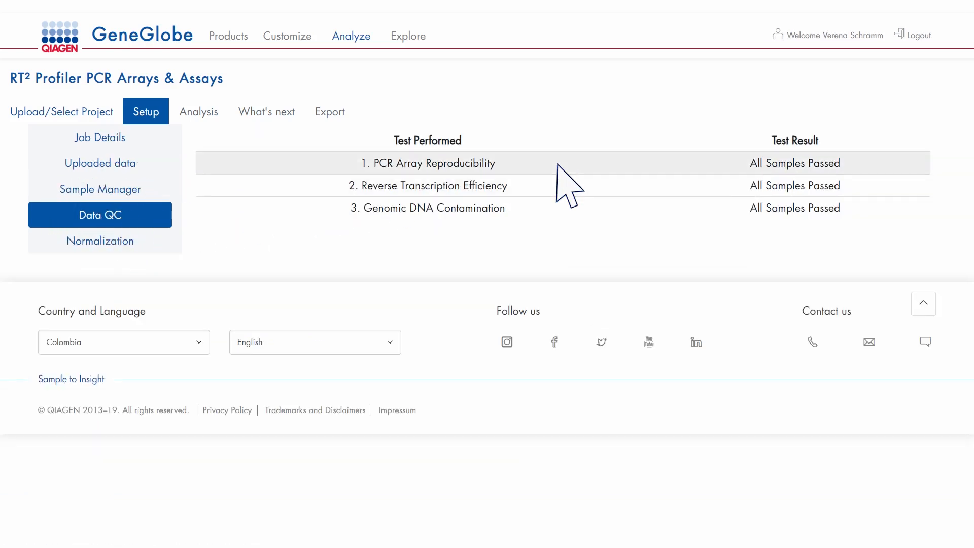
mouse_move(115, 267)
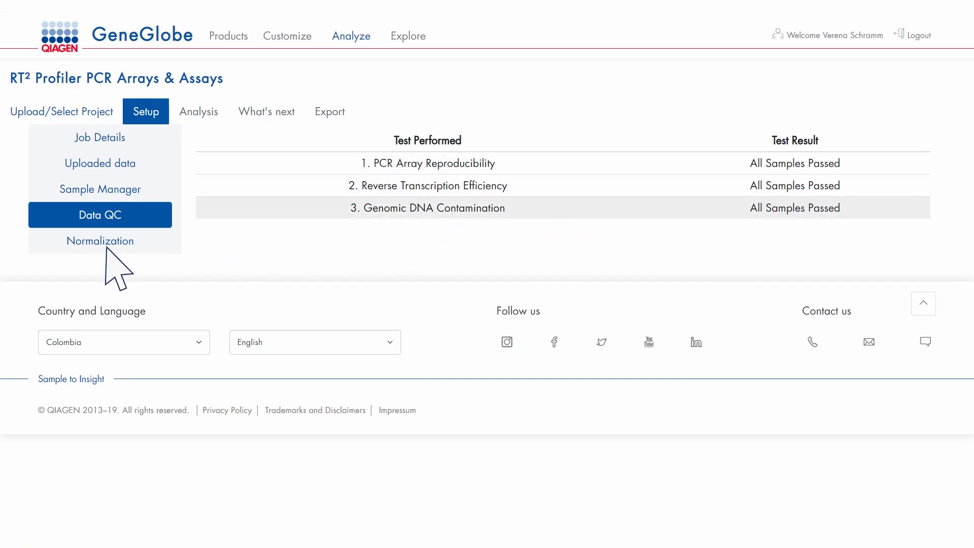
left_click(99, 241)
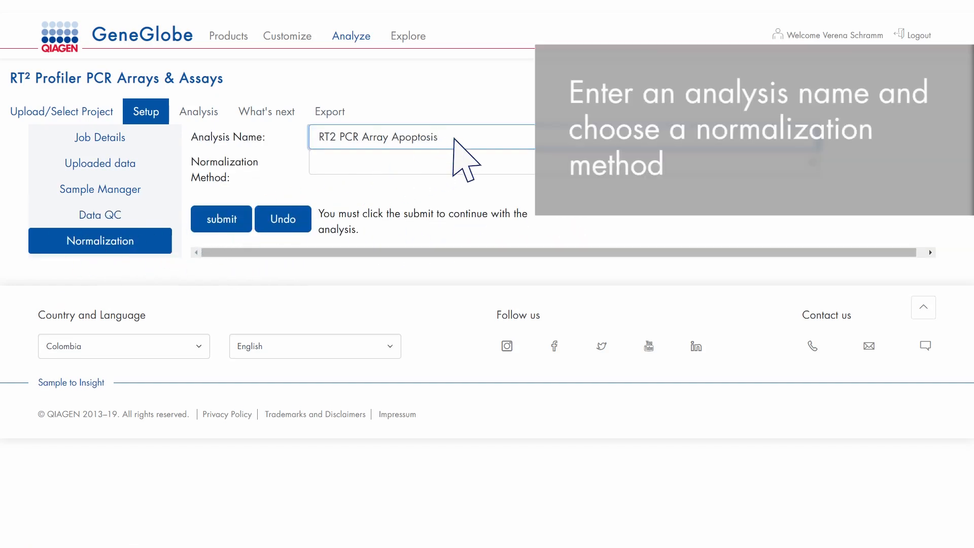
Submit normalization by Manual Selection of reference genes with Arithmetic Mean, running the job.
left_click(422, 161)
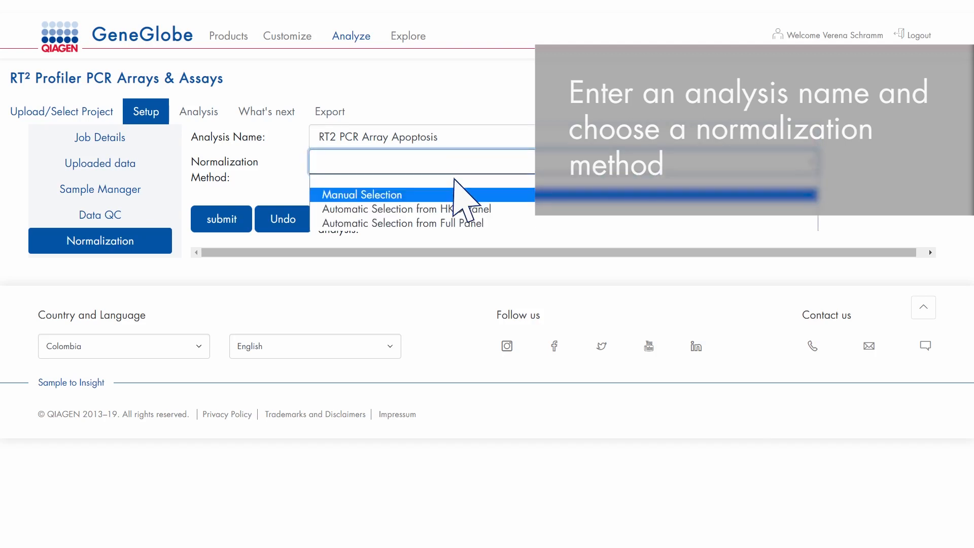
left_click(363, 195)
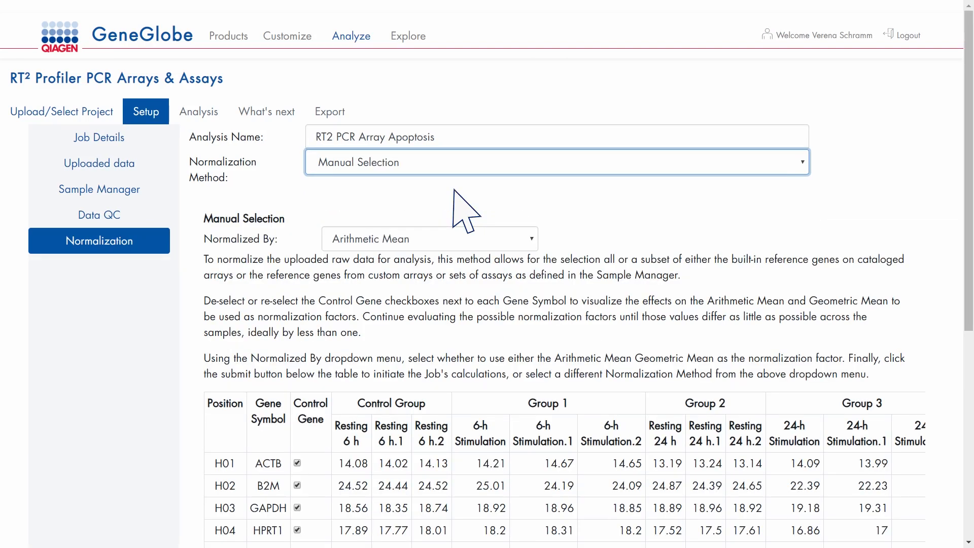
scroll("down", 3)
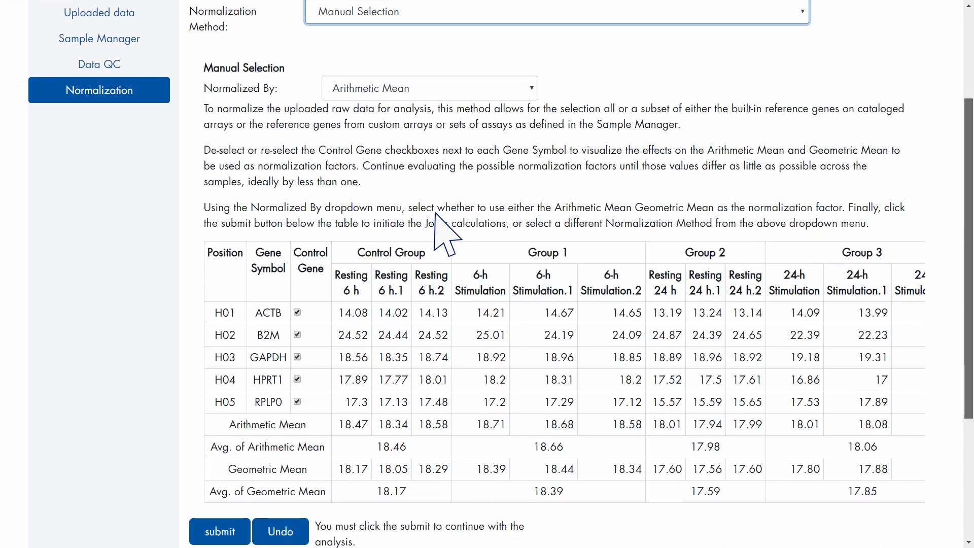
scroll("down", 3)
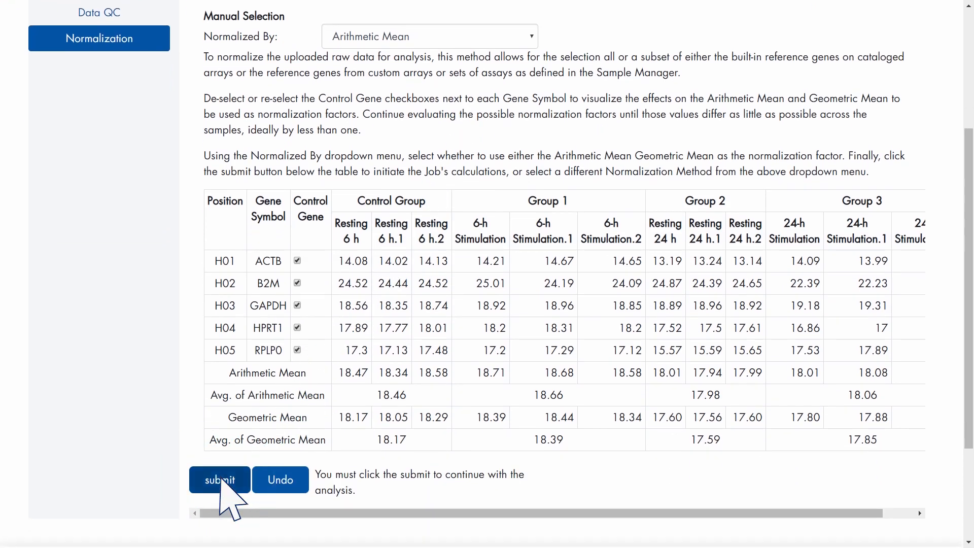
left_click(219, 480)
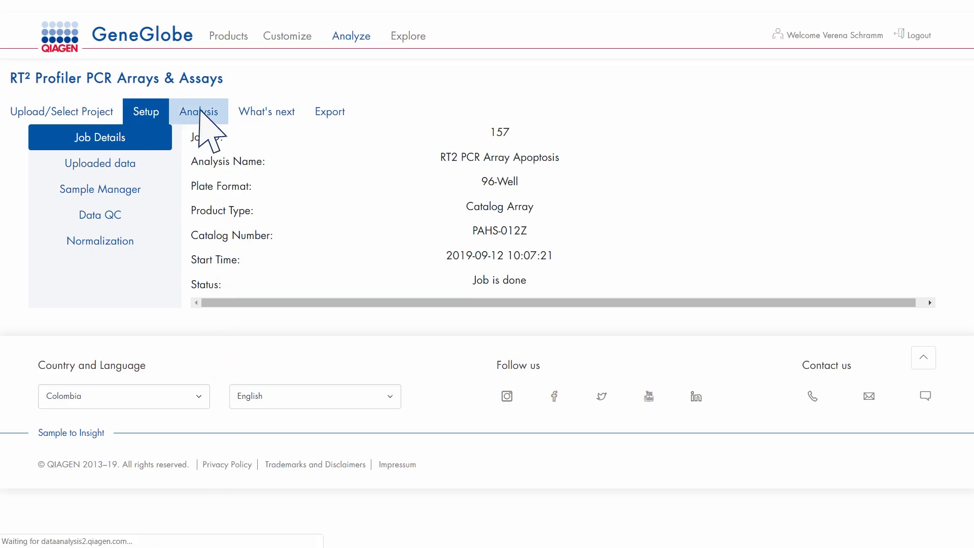
Show the Fold Regulation results with p-values for Groups 1–3 versus control and expand Plots & Charts.
left_click(198, 111)
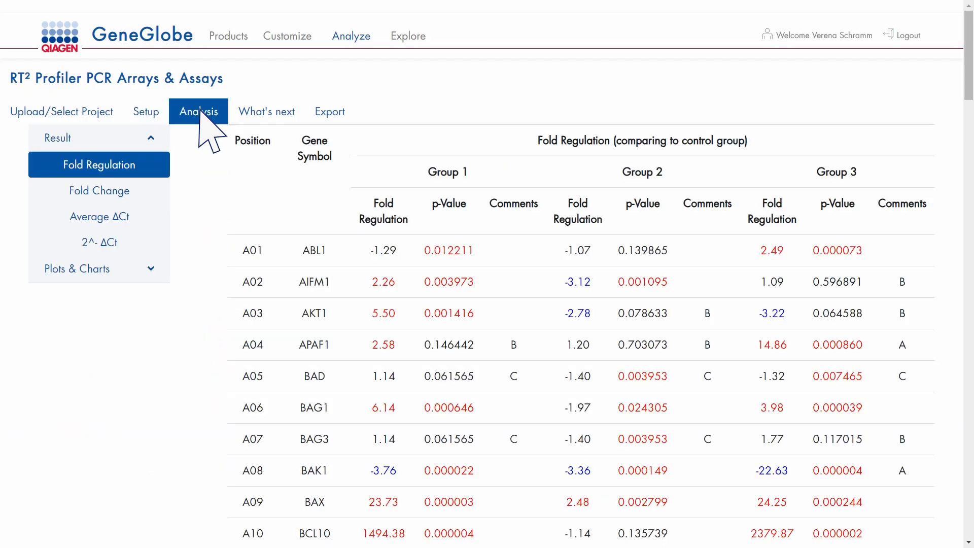
mouse_move(283, 168)
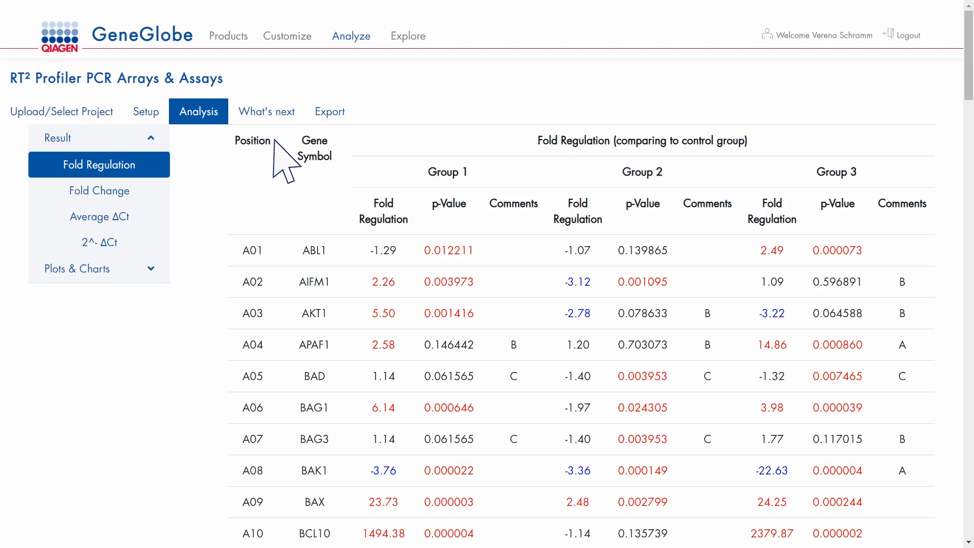
mouse_move(448, 204)
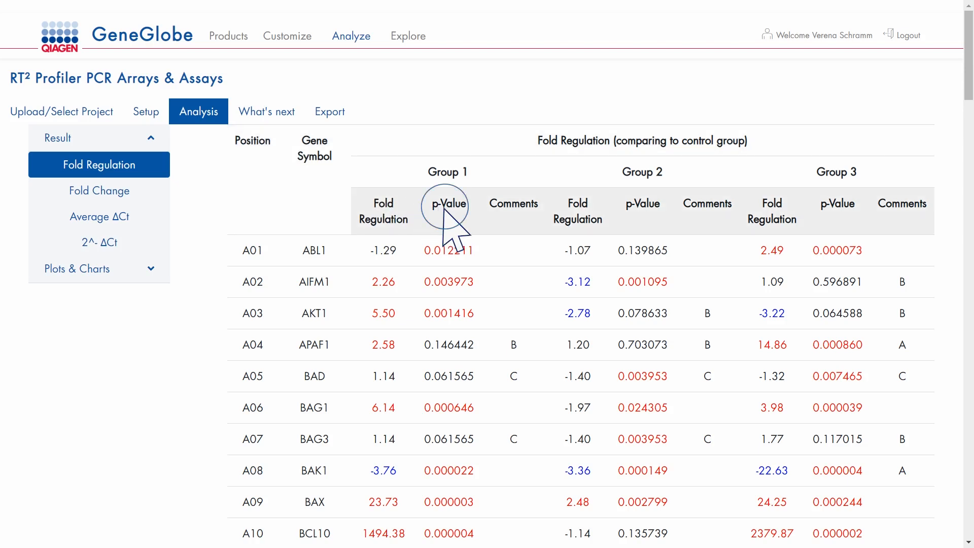
left_click(447, 203)
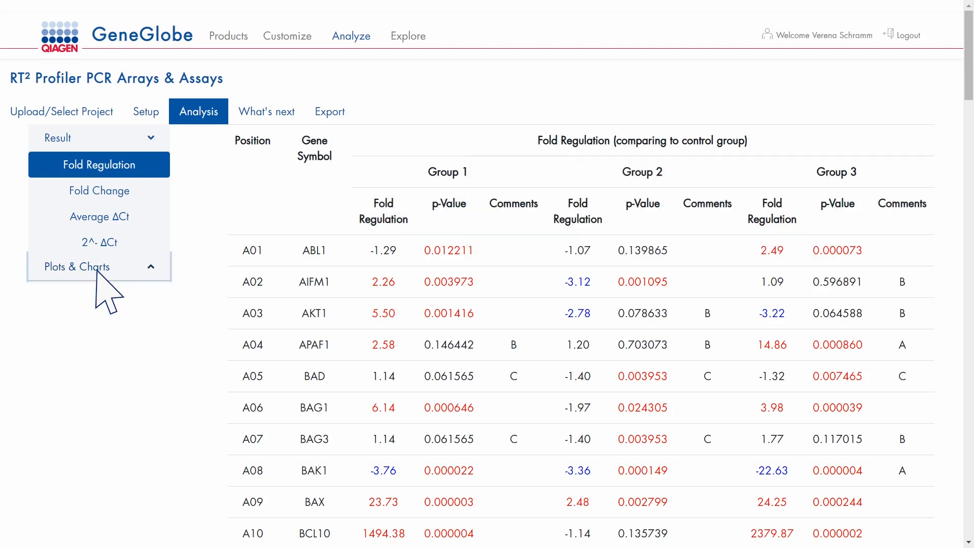
View the scatter plot, volcano plot and clustergram, then reach the What's Next planner.
left_click(76, 266)
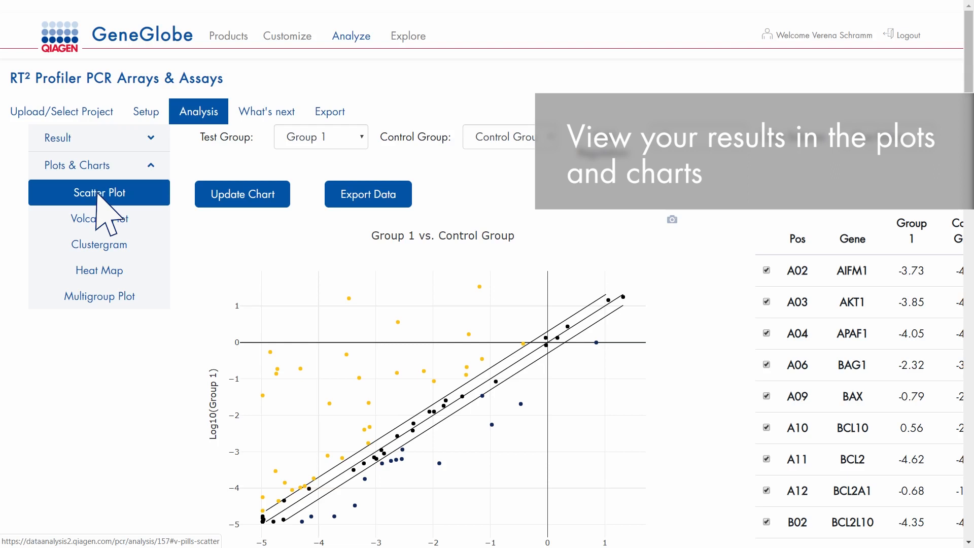
left_click(99, 218)
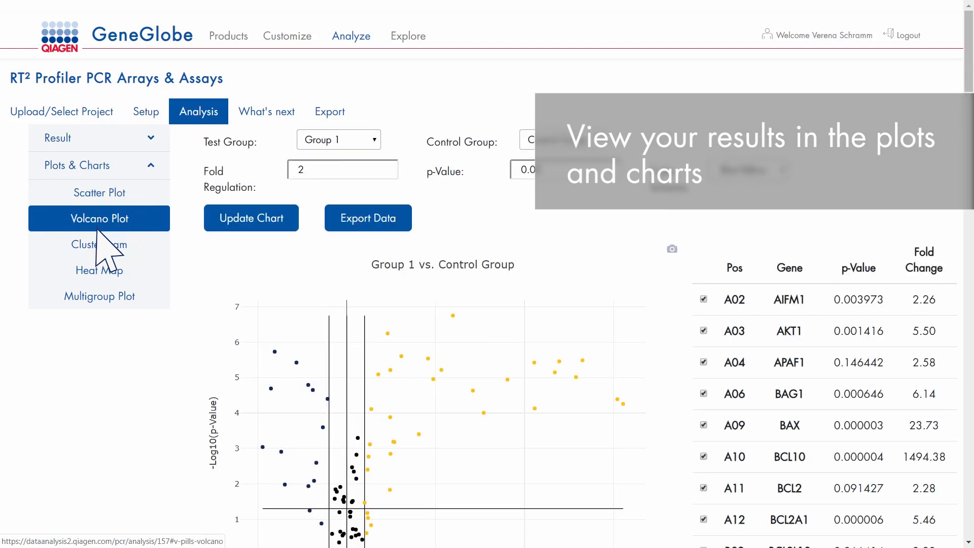
left_click(99, 245)
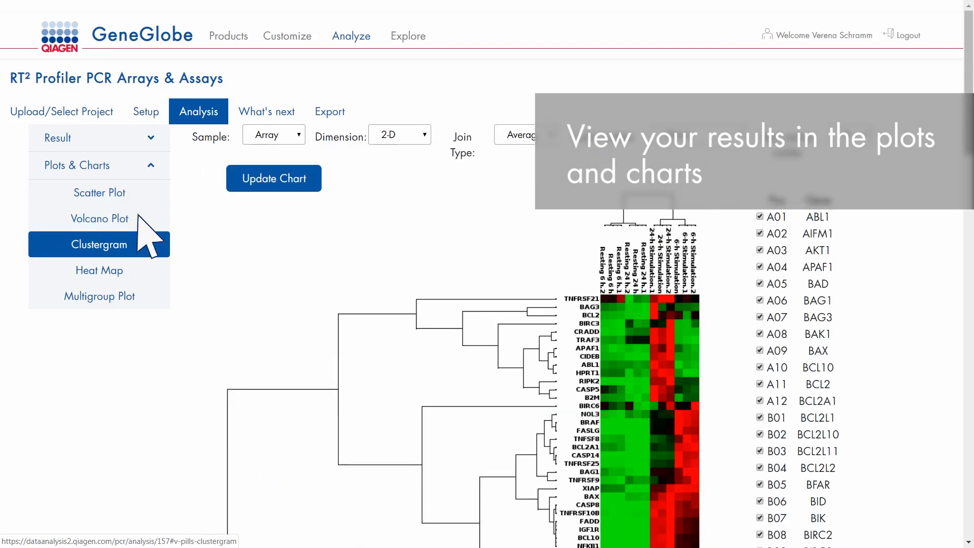
left_click(266, 112)
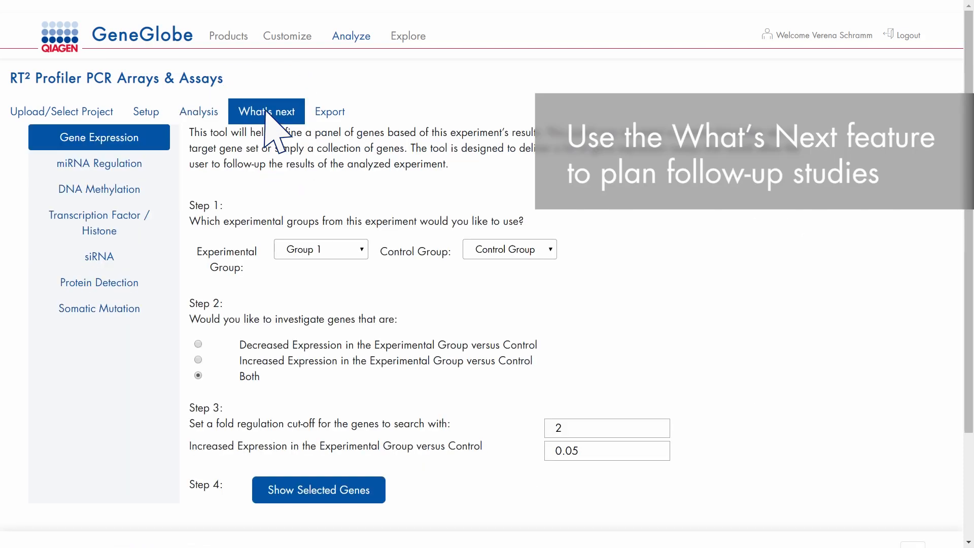
In miRNA Regulation, list genes above the 50-fold cut-off and search for their miRNA regulators.
left_click(99, 164)
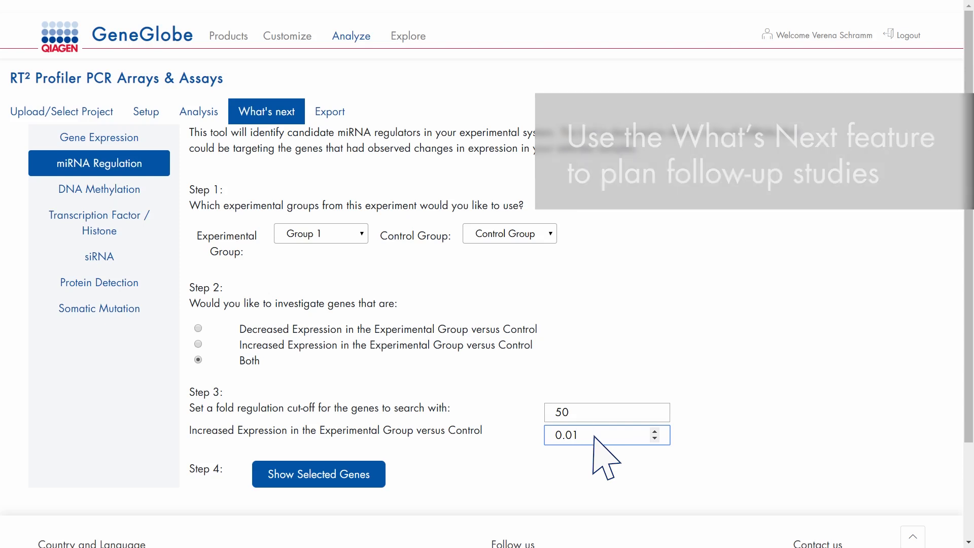
left_click(318, 474)
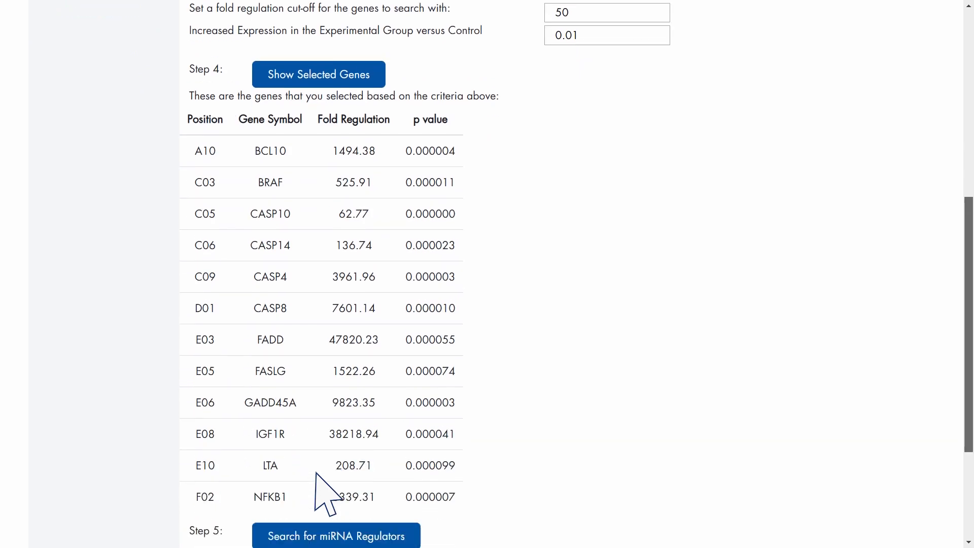
left_click(336, 535)
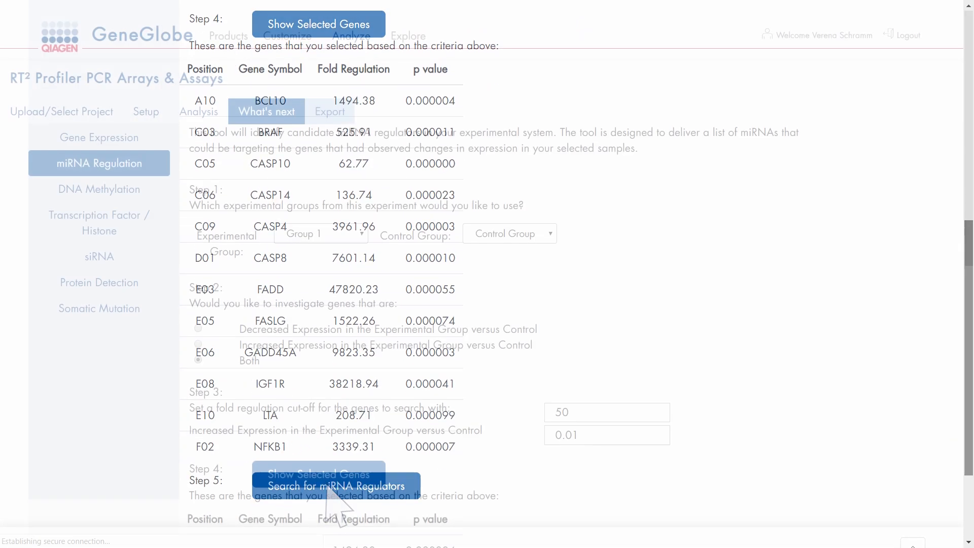
Review Export PDF Report options, then list saved jobs showing job 157 done.
left_click(329, 111)
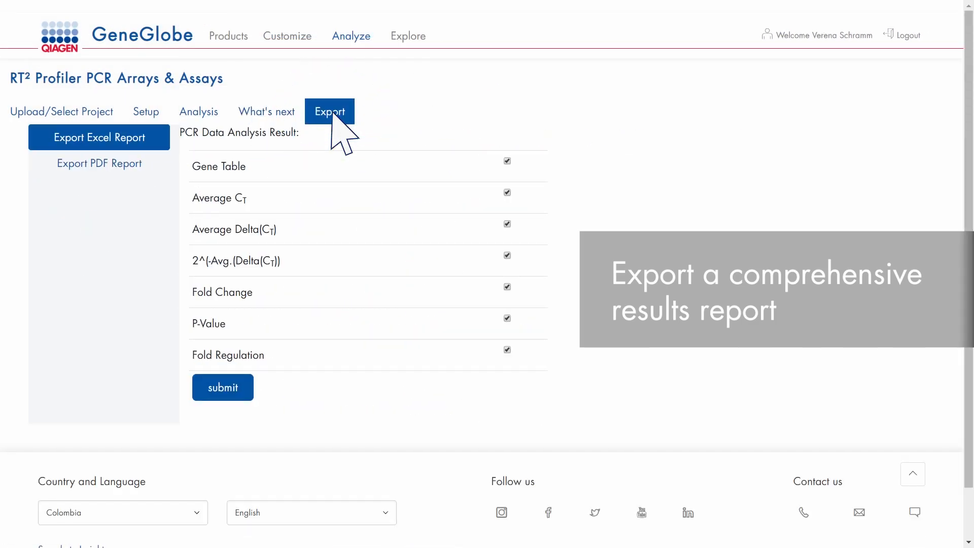
left_click(99, 162)
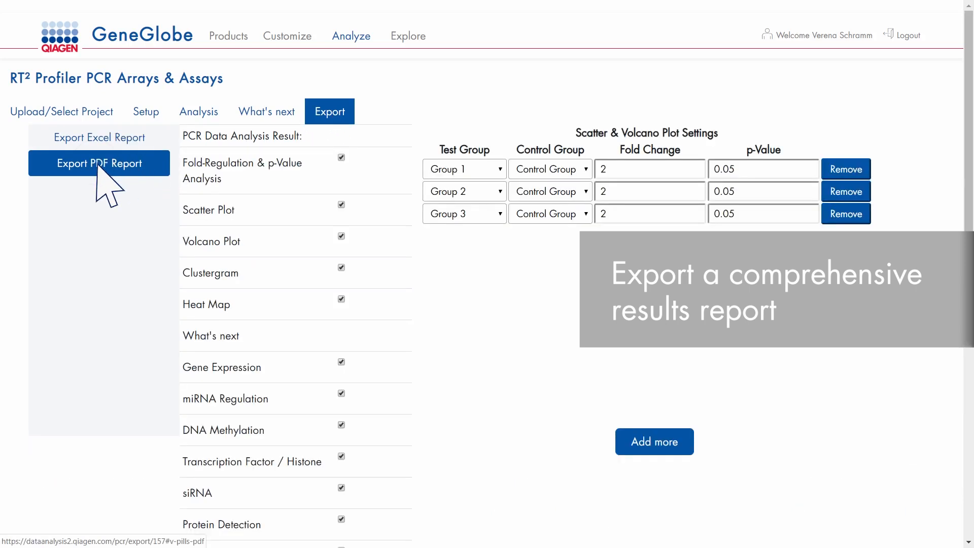
mouse_move(81, 144)
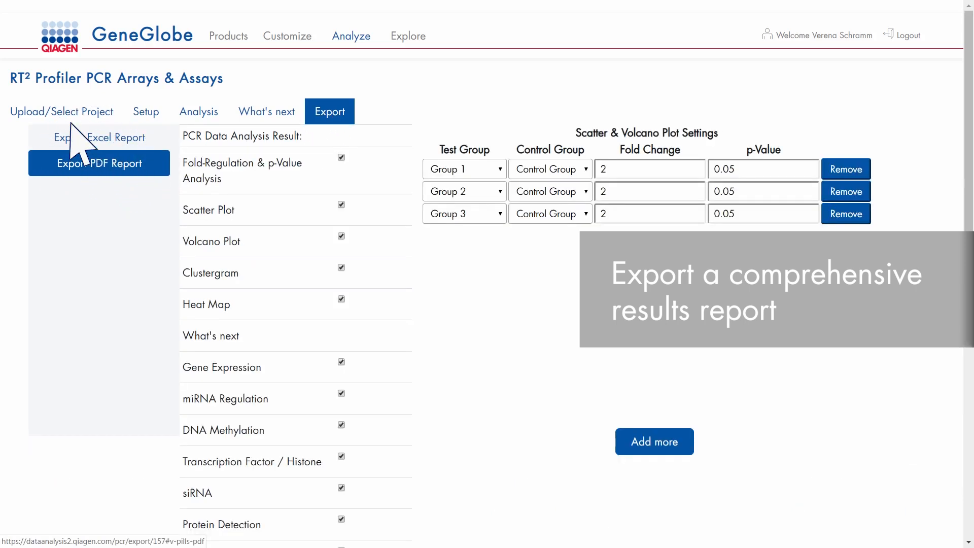
left_click(62, 111)
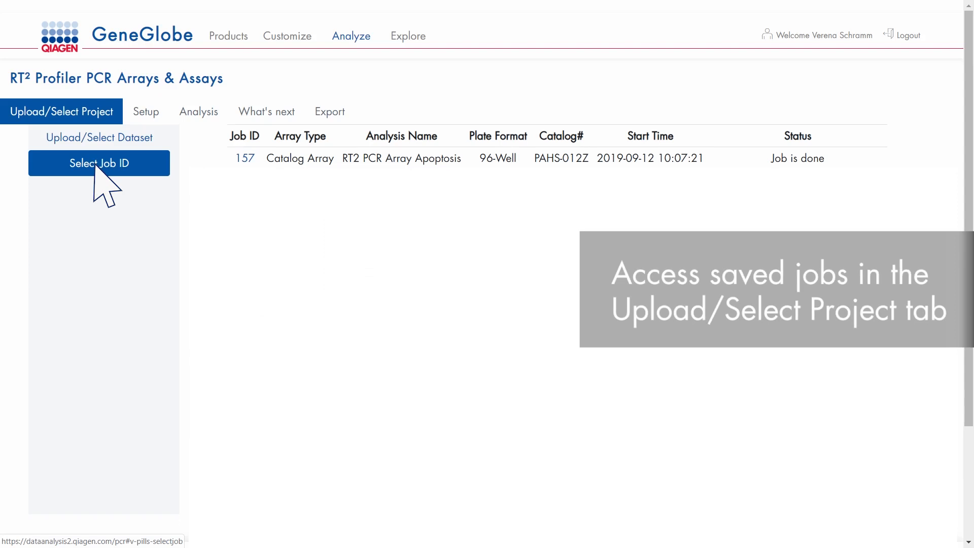